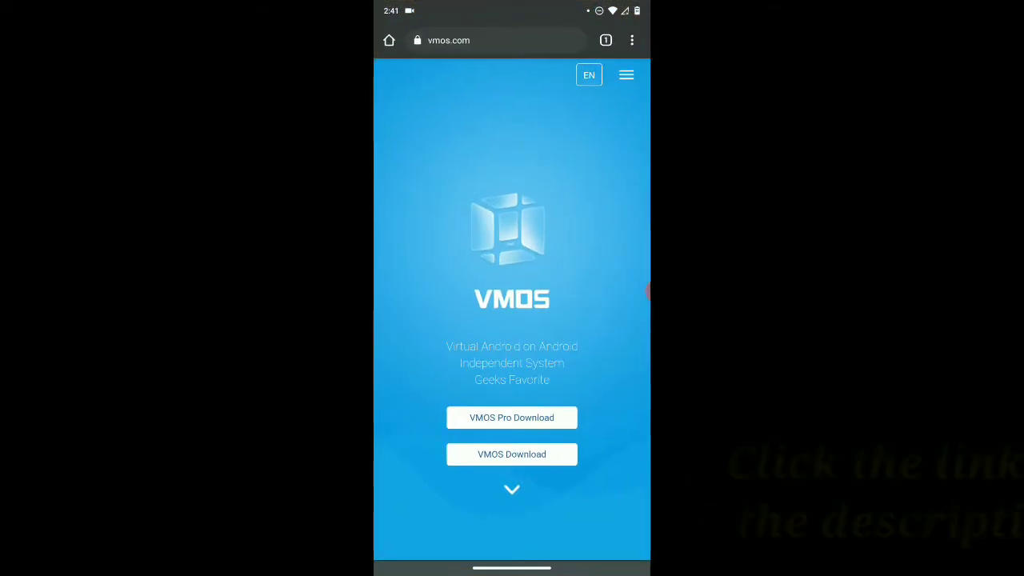
# Download the VMOS Pro APK from vmos.com, confirming the repeat download prompt
pyautogui.click(512, 454)
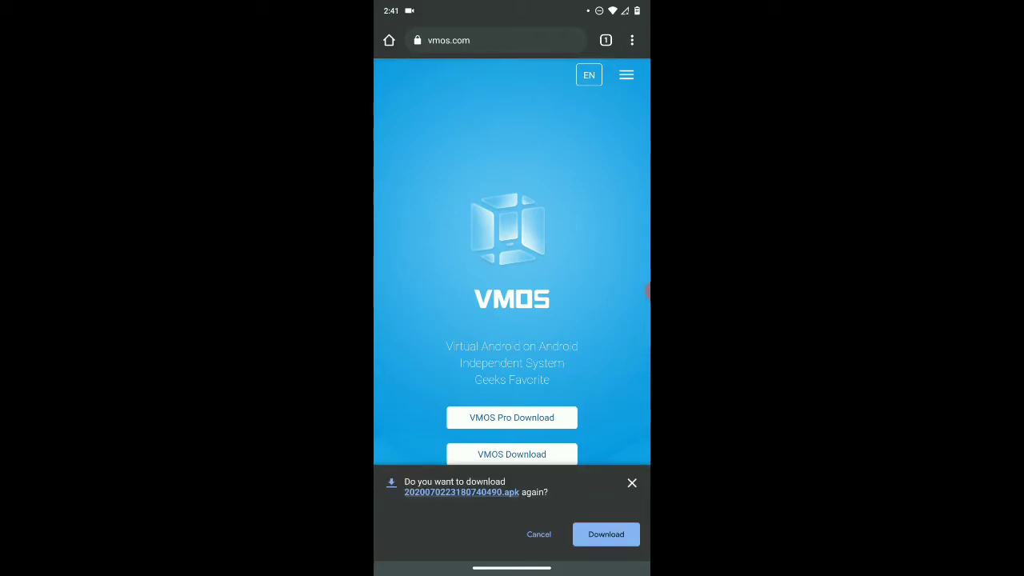
pyautogui.click(538, 534)
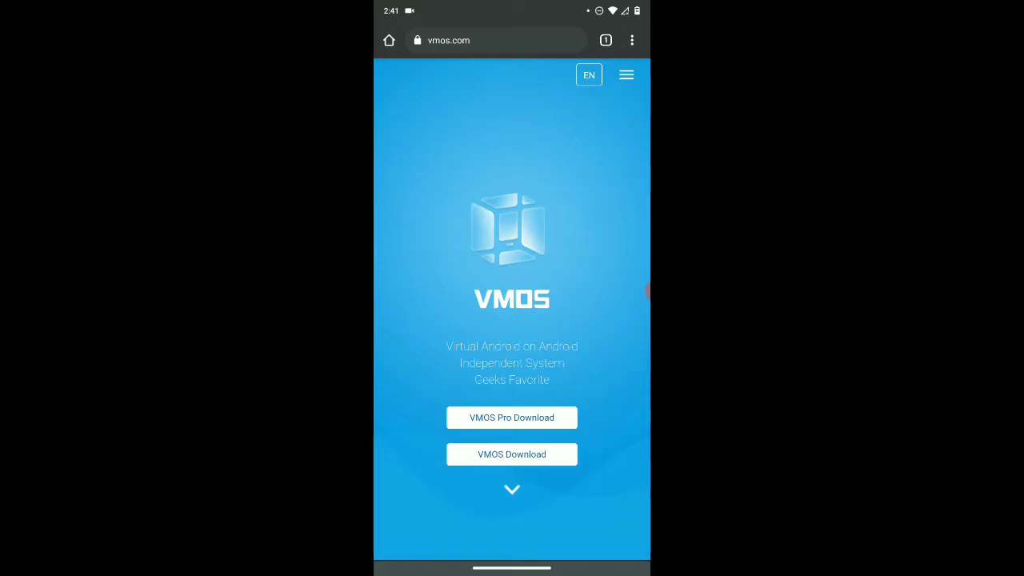
pyautogui.click(627, 75)
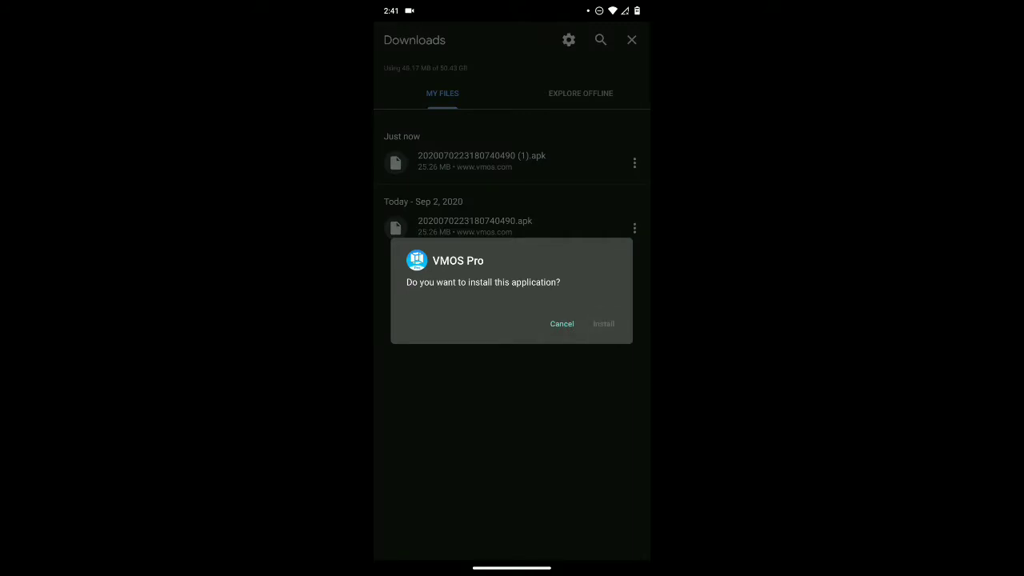
# Install VMOS Pro, launch it and accept its Terms of Service
pyautogui.click(601, 323)
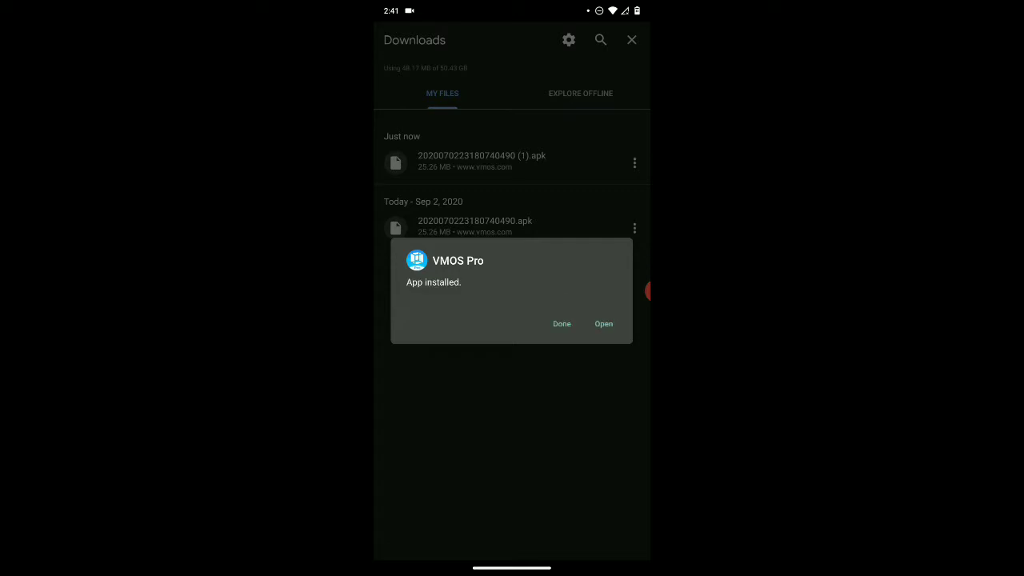
pyautogui.click(603, 323)
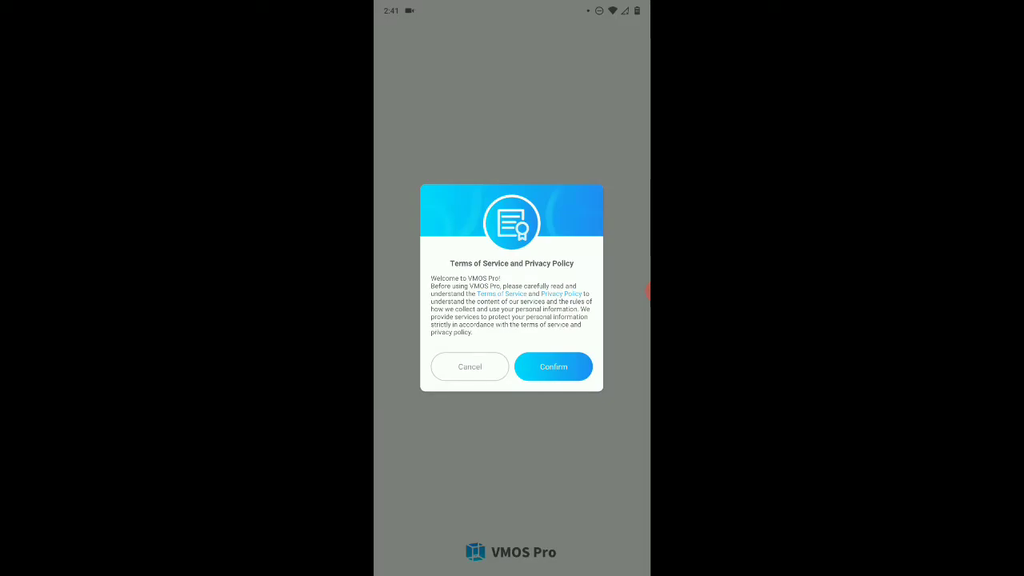
pyautogui.click(554, 367)
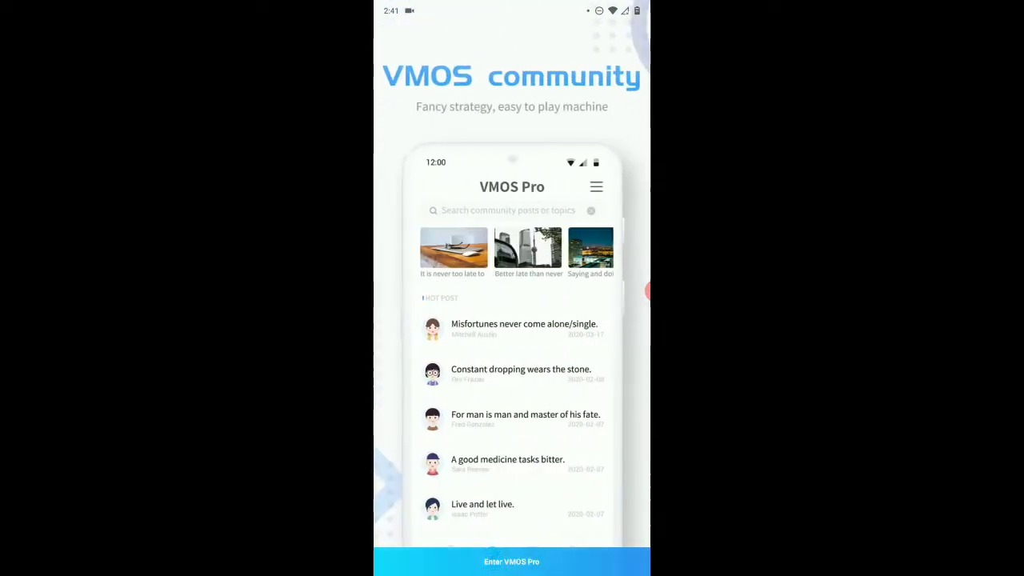
# Enter VMOS Pro and authorize all permissions, including floating window and always-on location
pyautogui.click(512, 561)
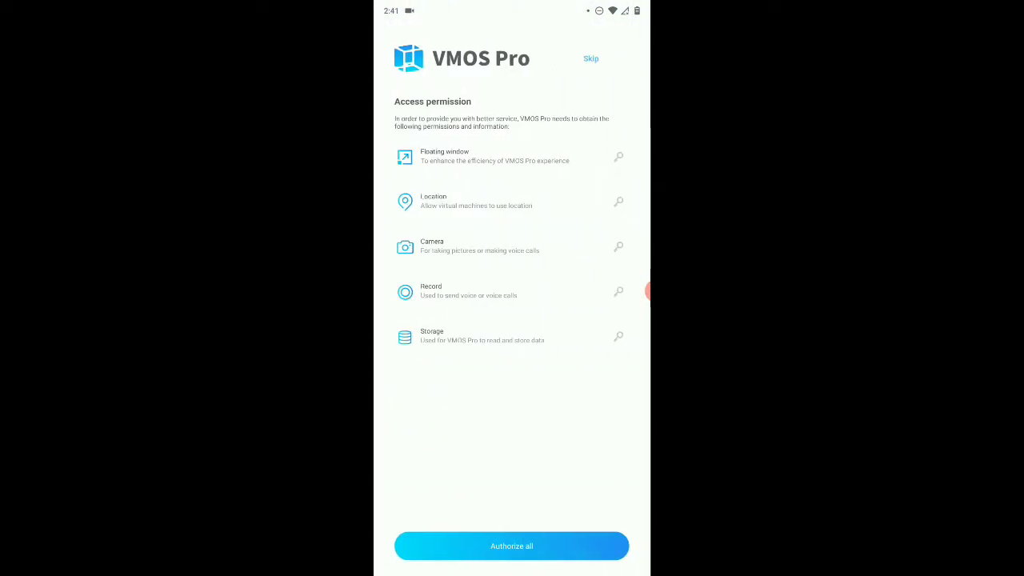
pyautogui.click(512, 545)
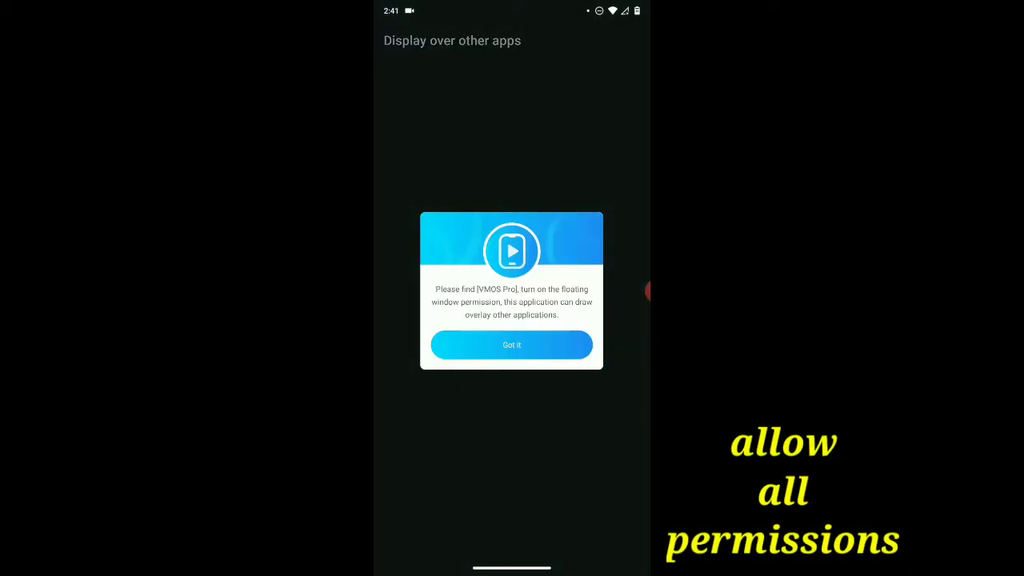
pyautogui.click(512, 345)
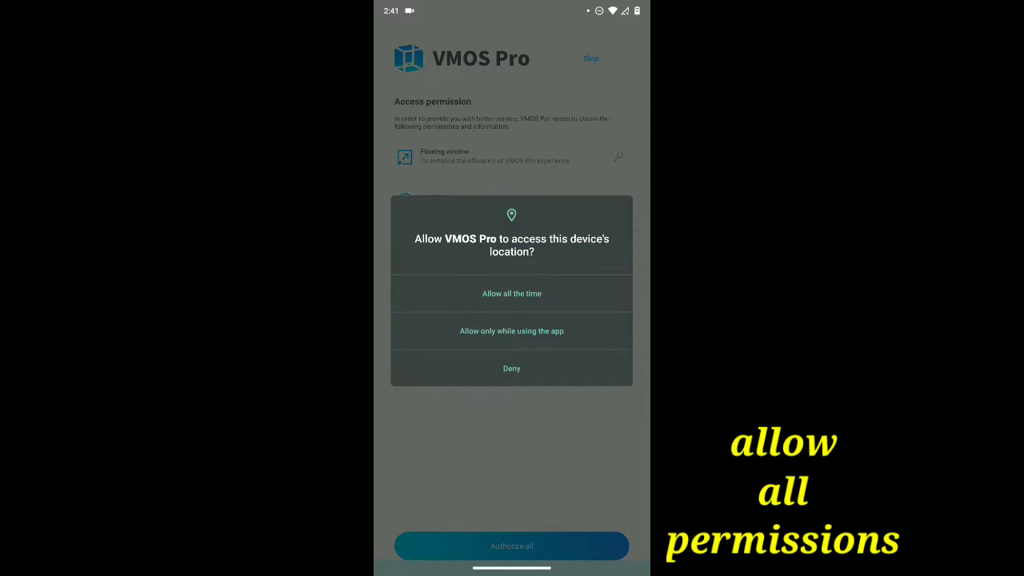
pyautogui.click(512, 293)
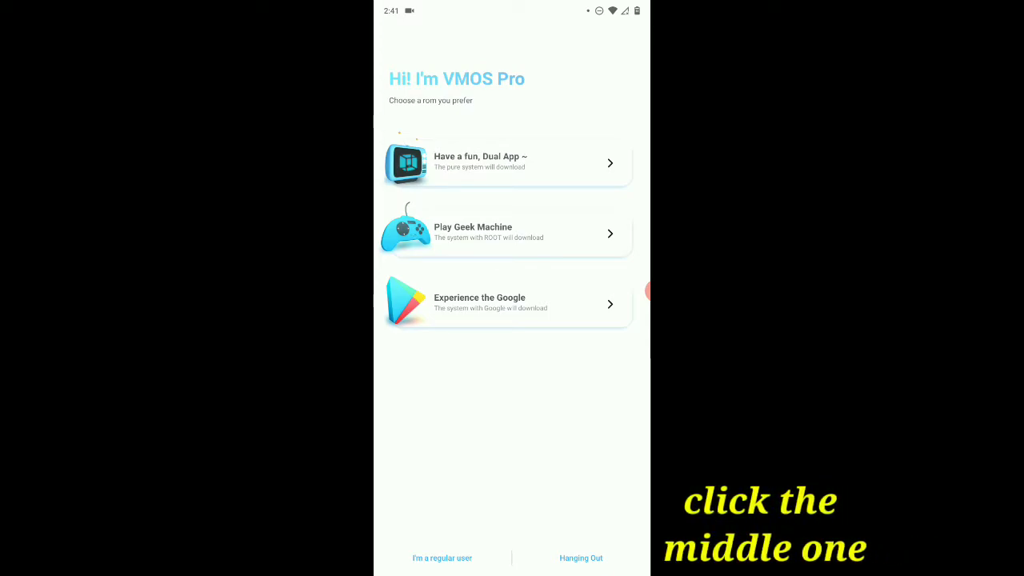
# Choose Play Geek Machine and download ROM 5.1 Geek so the virtual machine boots
pyautogui.click(506, 234)
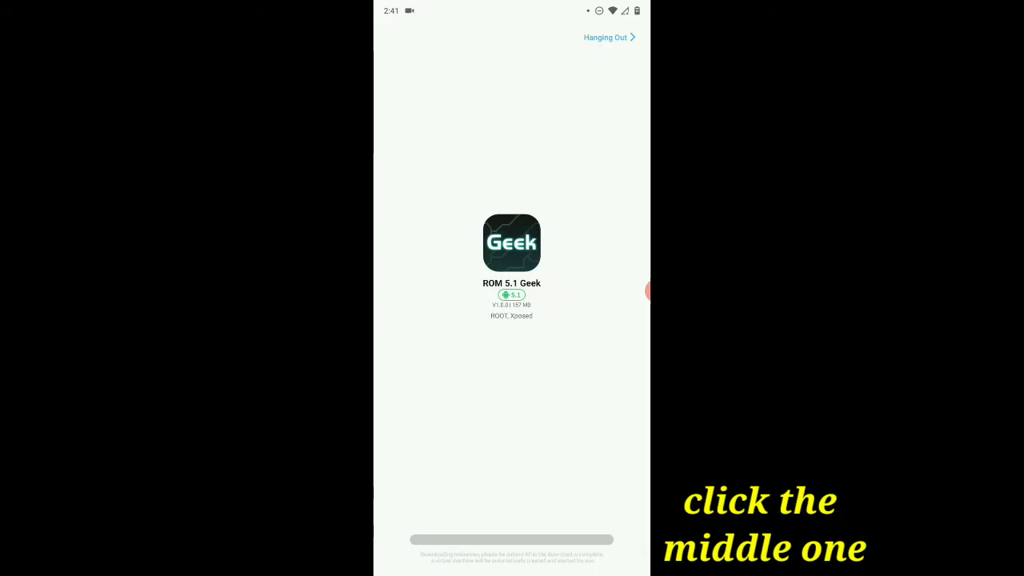
pyautogui.click(512, 244)
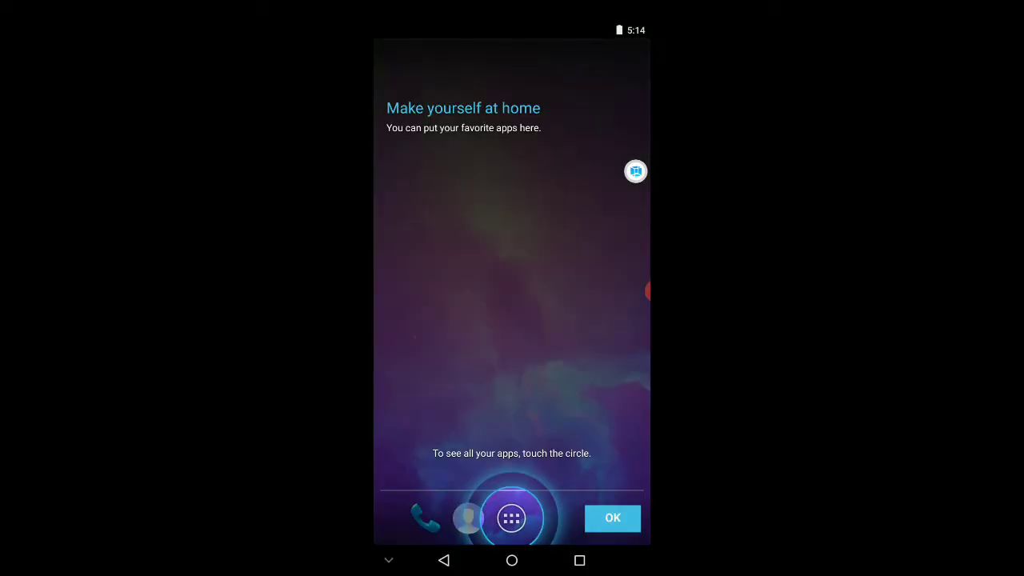
# Dismiss the welcome tips and show the app drawer with Superuser and Xposed Installer
pyautogui.click(612, 519)
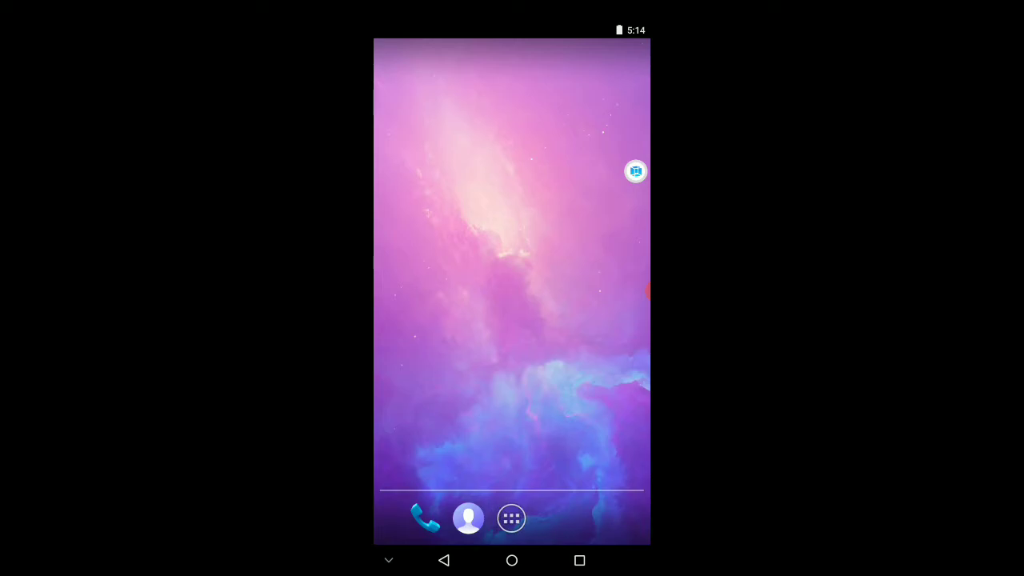
pyautogui.click(512, 519)
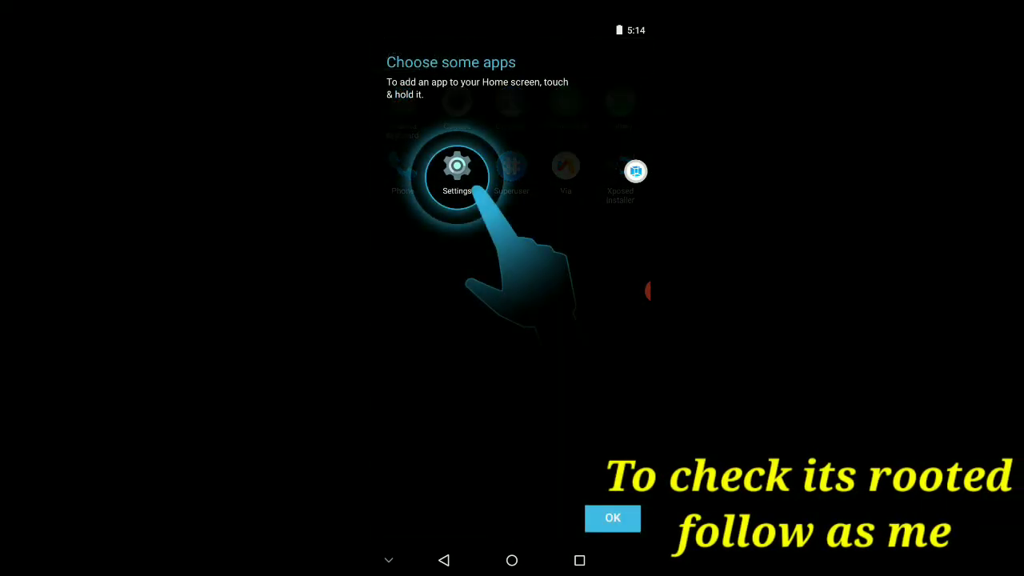
pyautogui.click(612, 518)
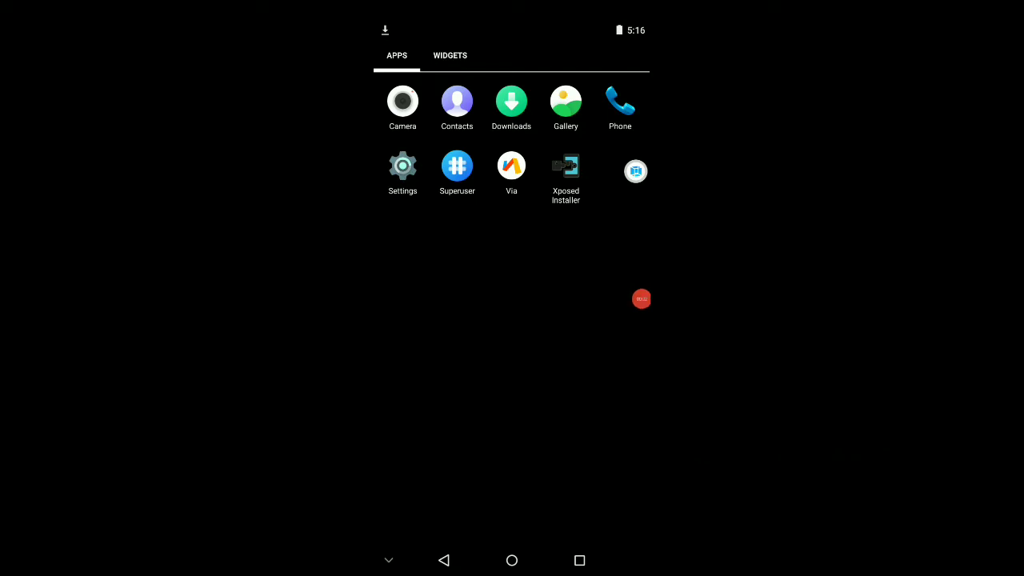
# Search 'Root checker apk' in Via, open the androidapksbox result and download the APK file
pyautogui.click(512, 168)
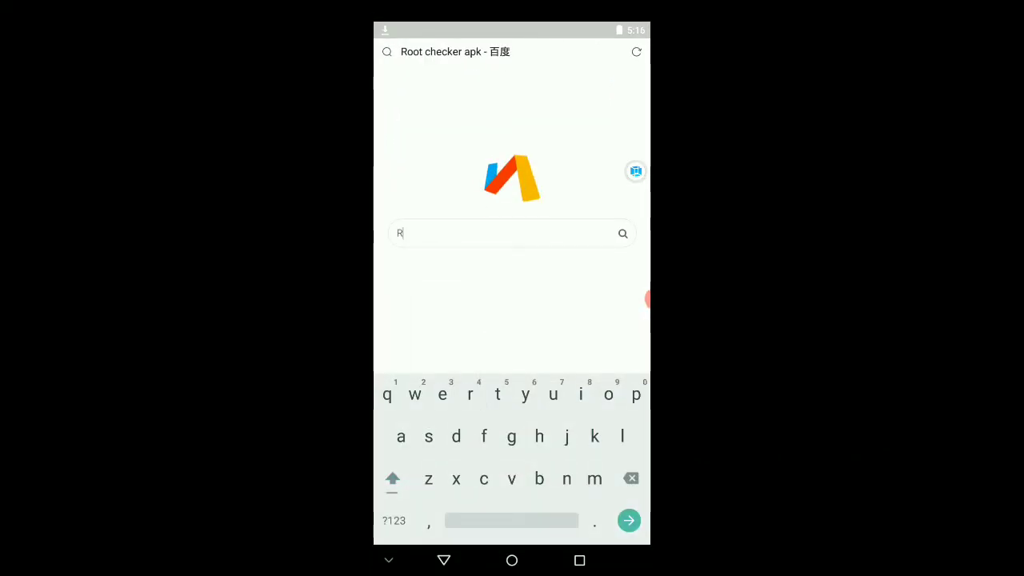
pyautogui.write('oot checker apk')
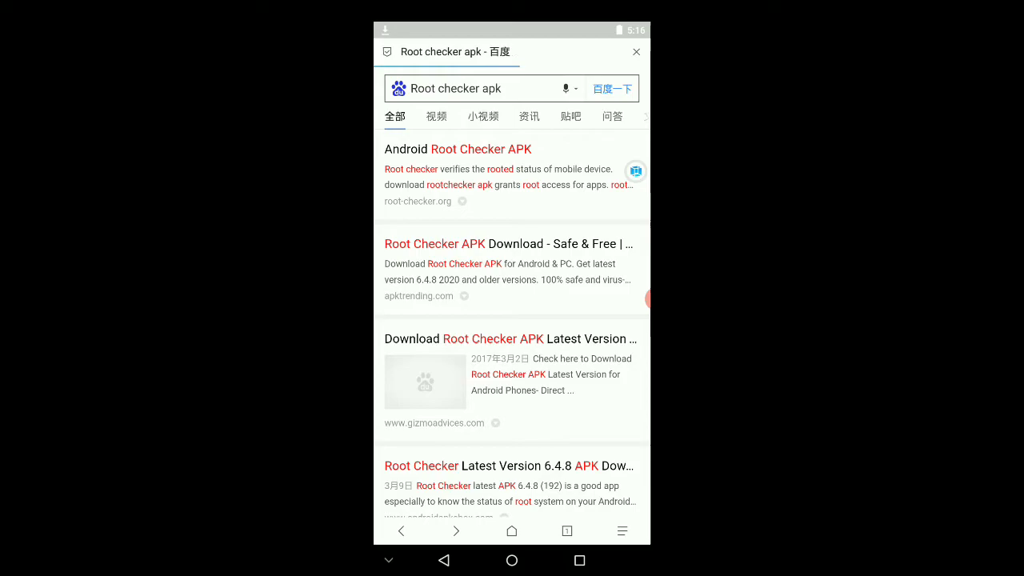
pyautogui.scroll(-3)
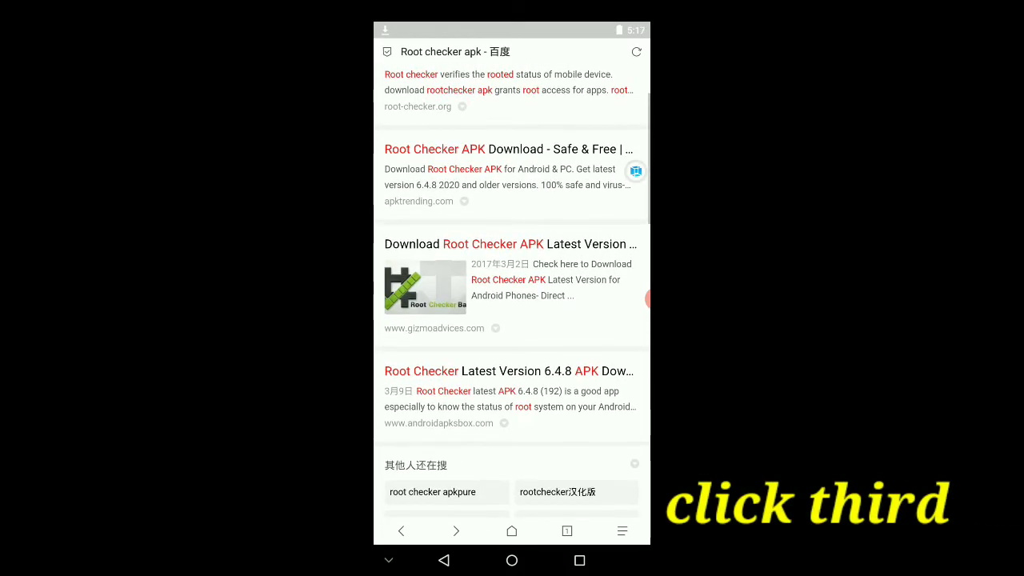
pyautogui.click(421, 371)
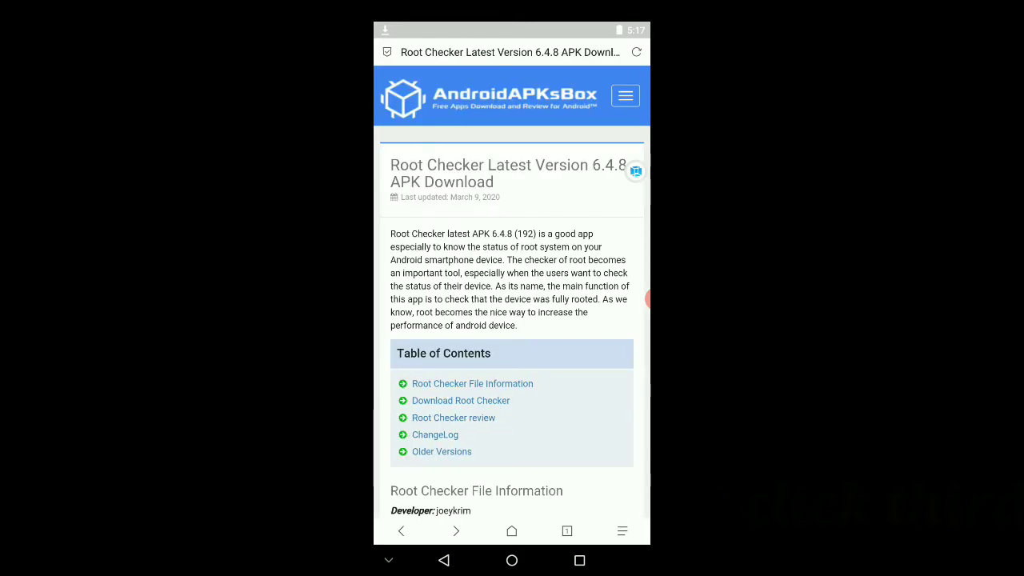
pyautogui.scroll(-3)
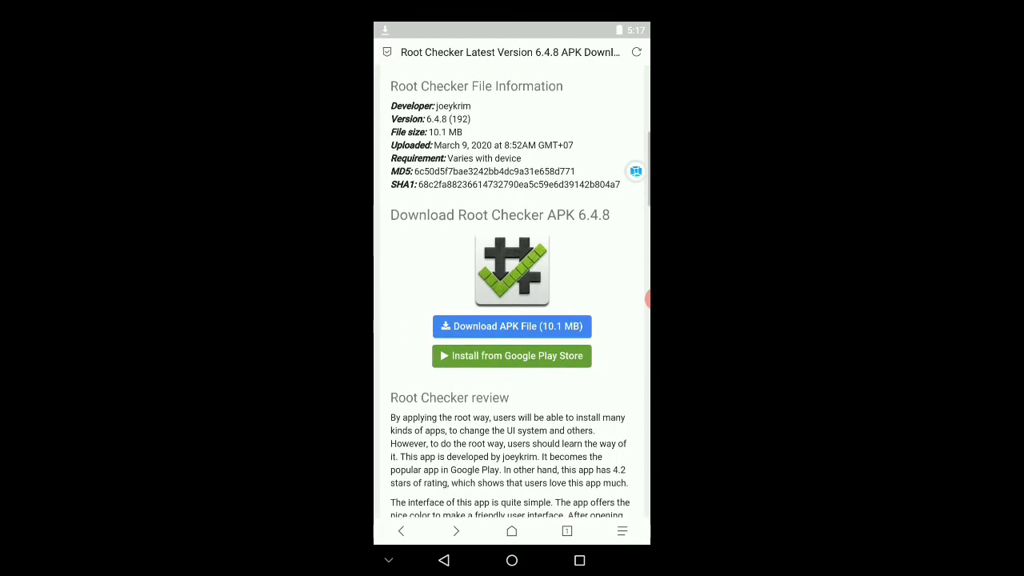
pyautogui.click(512, 327)
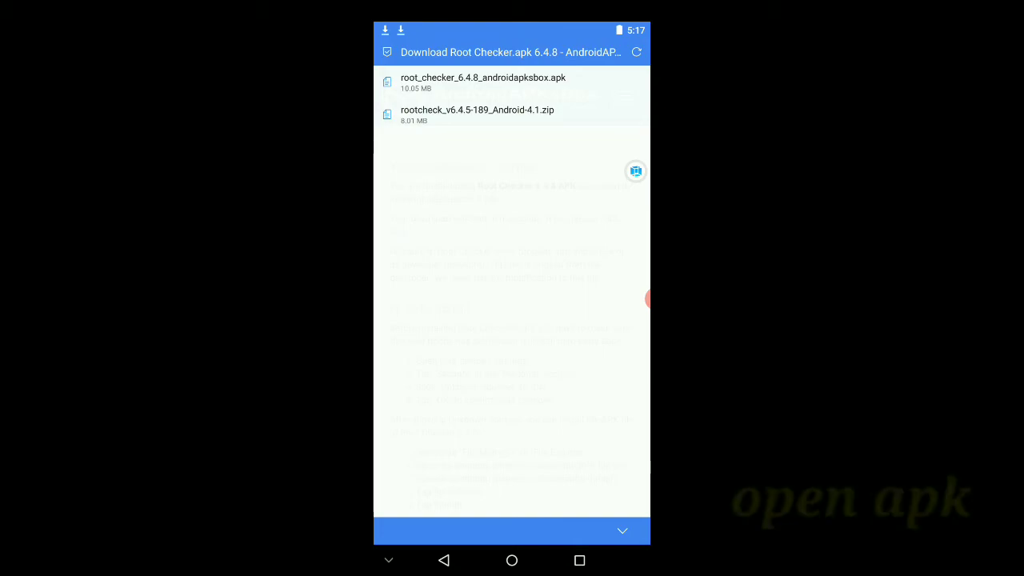
# Install Root Checker Basic from the downloaded APK, open it and agree to the disclaimer
pyautogui.click(483, 84)
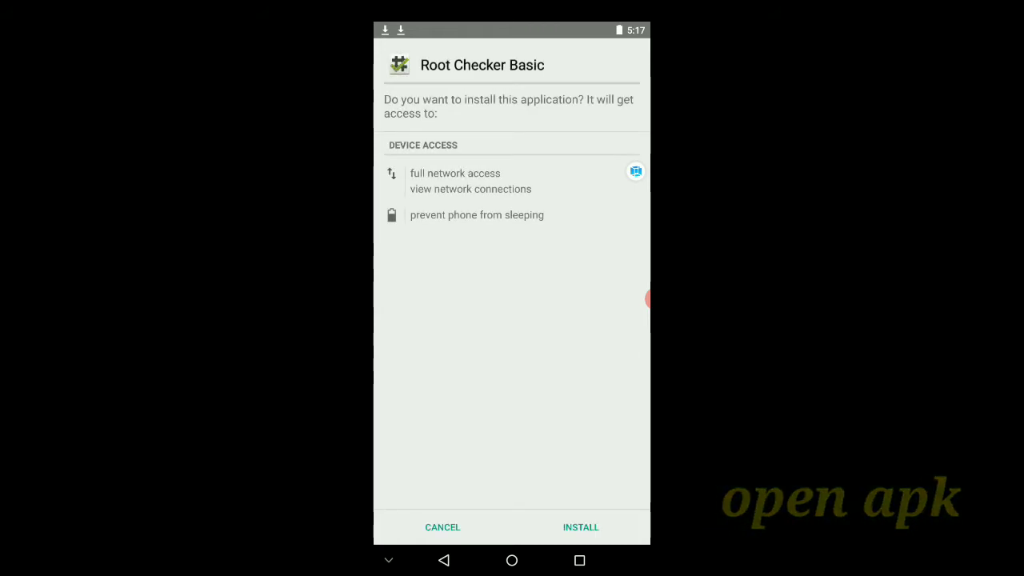
pyautogui.click(581, 526)
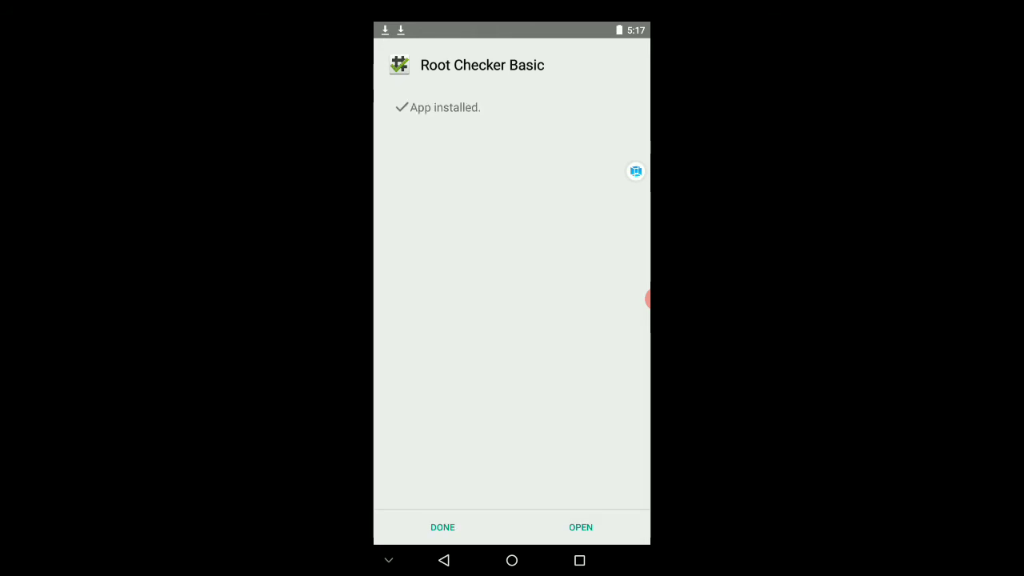
pyautogui.click(581, 528)
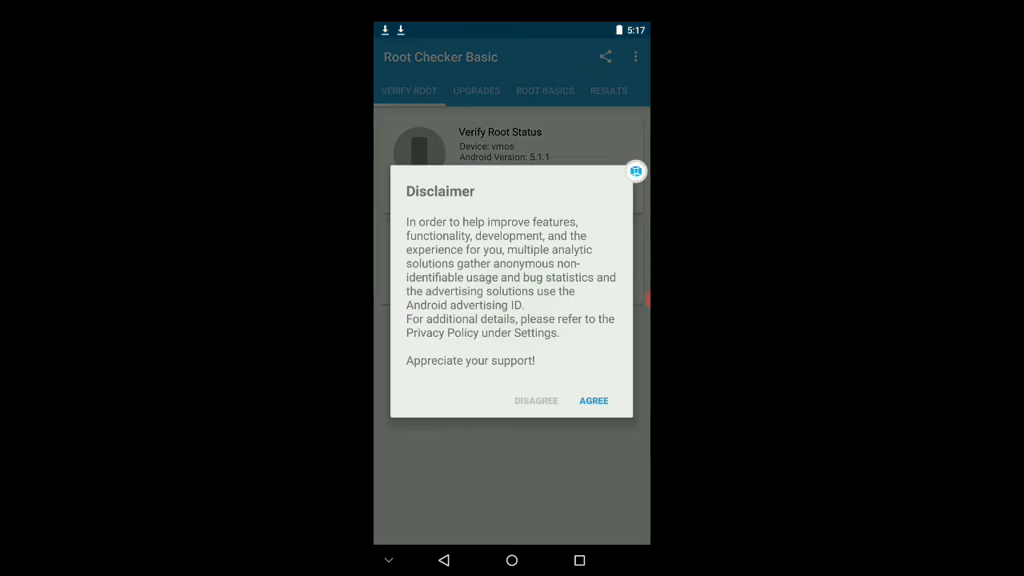
pyautogui.click(594, 400)
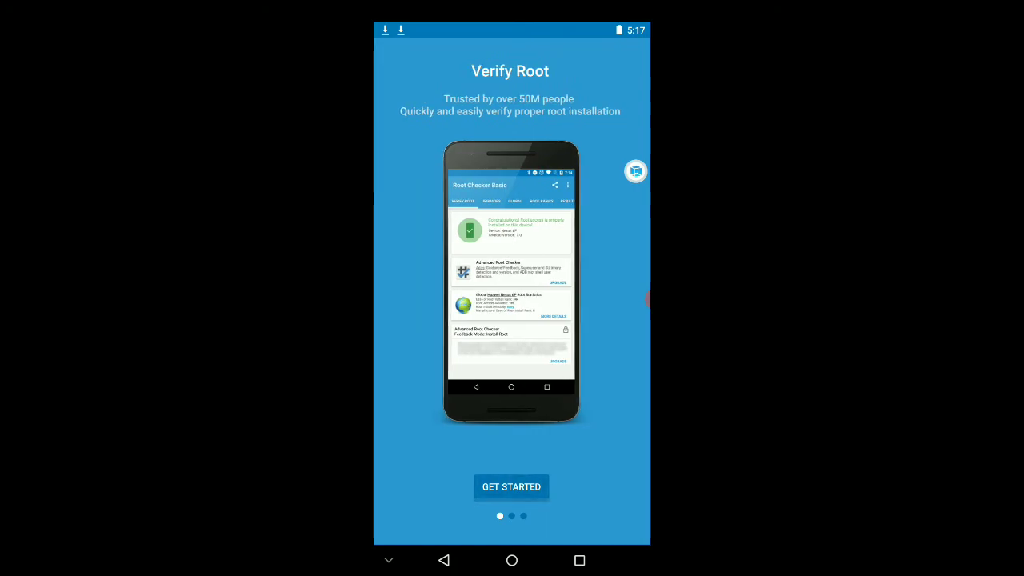
# Run Verify Root, allow the Superuser request and confirm root is properly installed
pyautogui.click(512, 487)
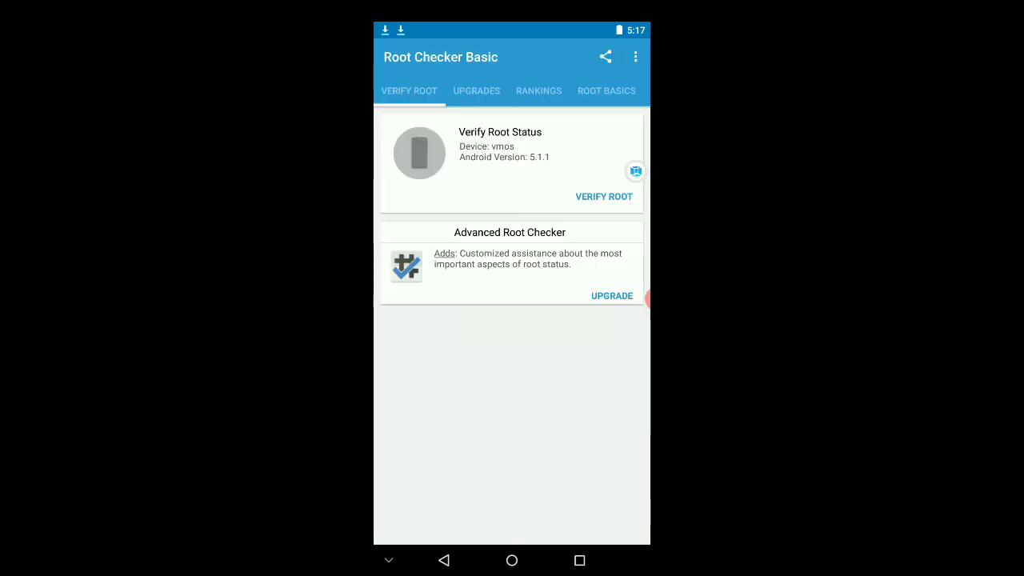
pyautogui.click(605, 195)
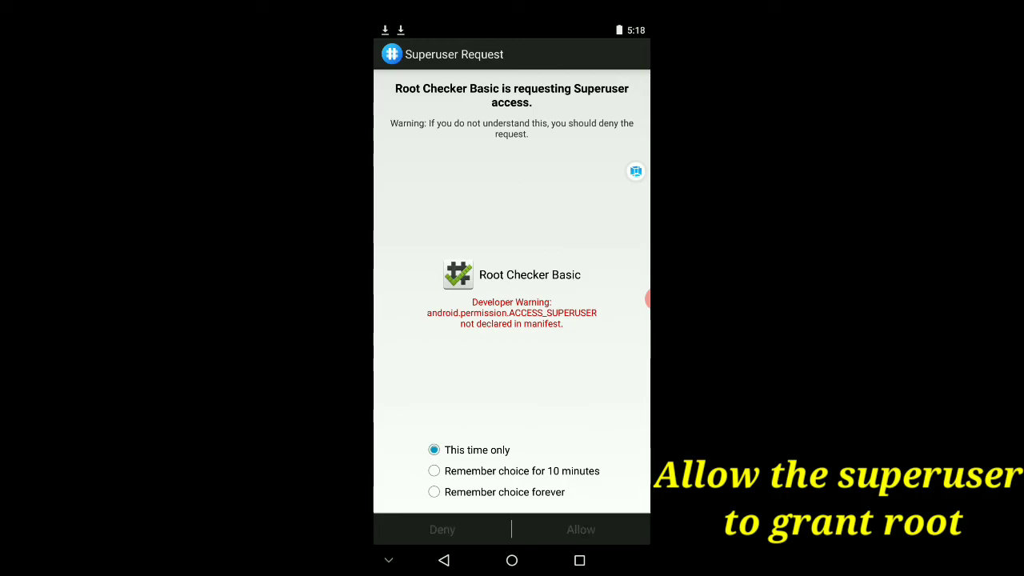
pyautogui.click(581, 528)
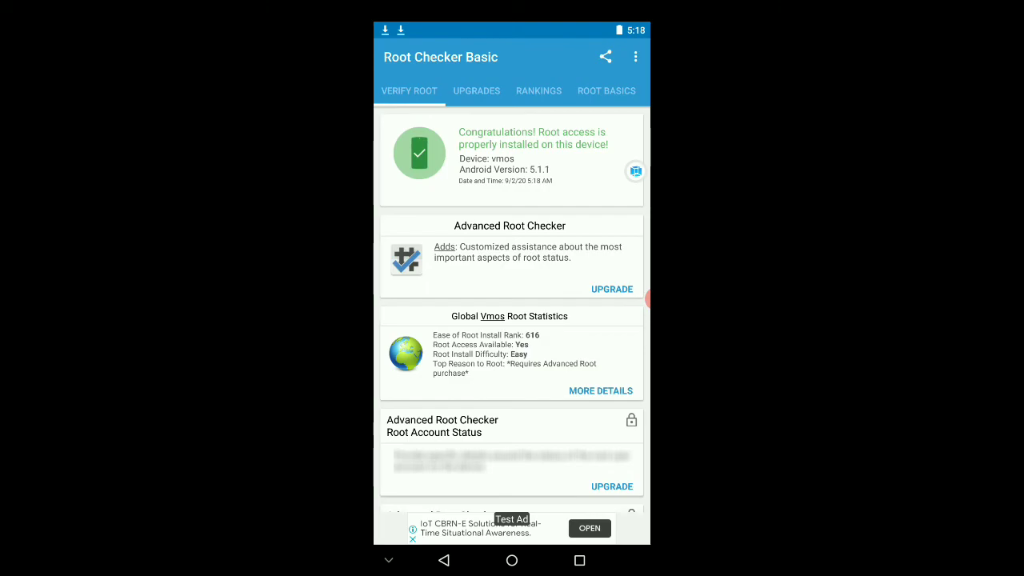
pyautogui.scroll(-3)
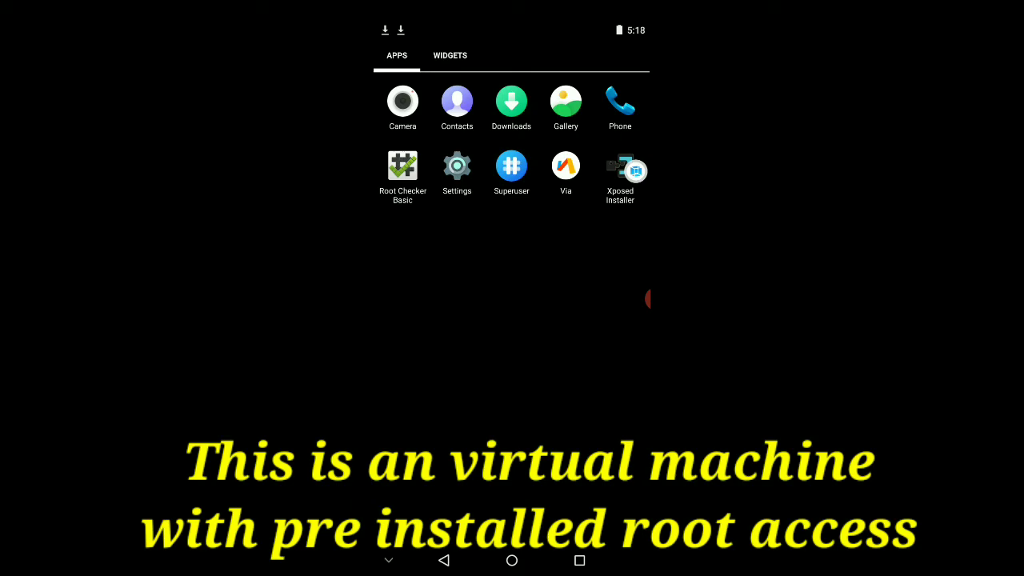
pyautogui.click(450, 54)
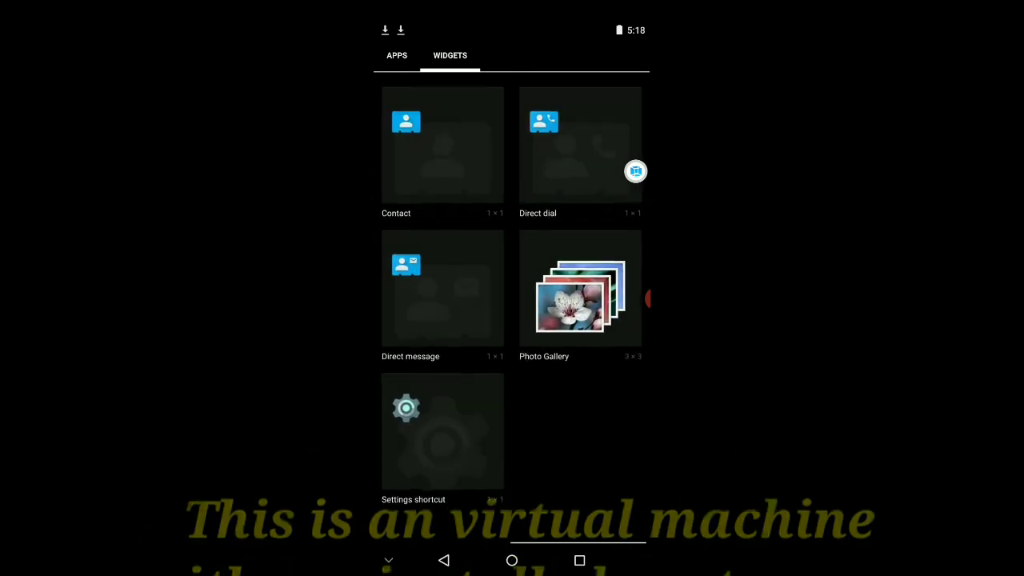
pyautogui.click(397, 55)
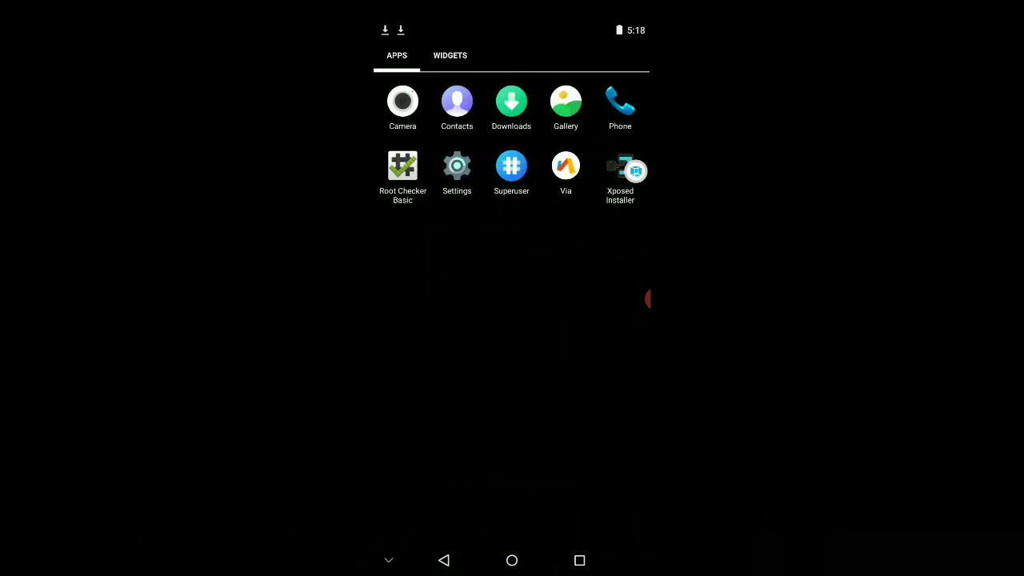